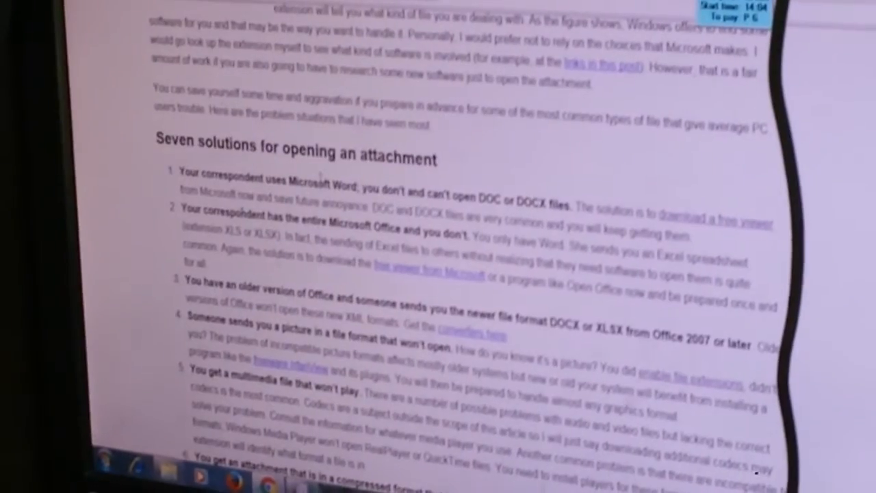
pyautogui.scroll(-3)
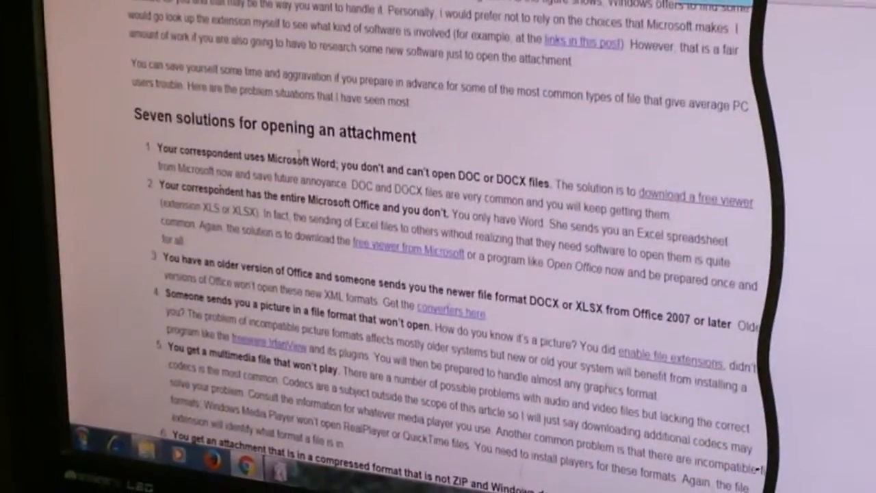